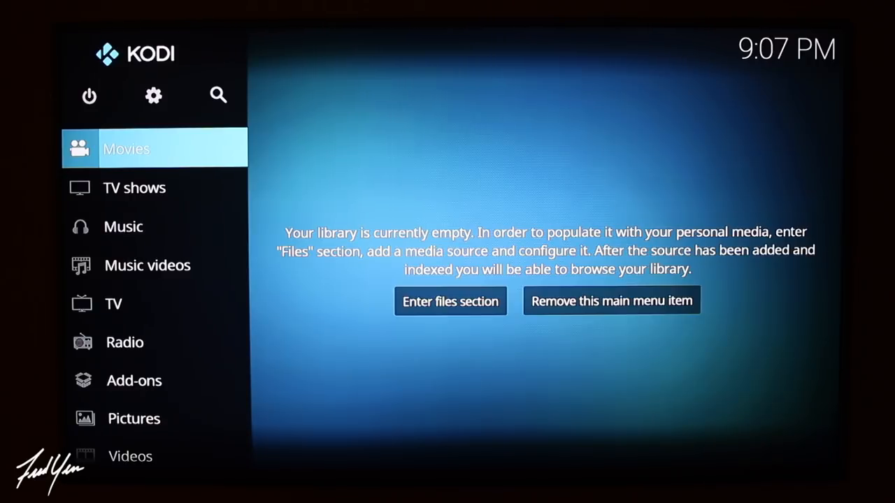
mouse_move(154, 96)
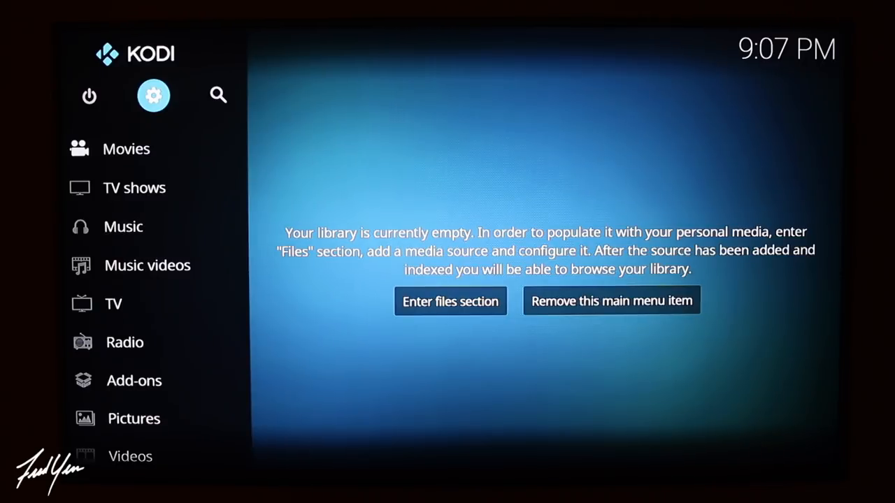
Enter the System settings overview from the gear icon on the empty-library home screen
click(154, 95)
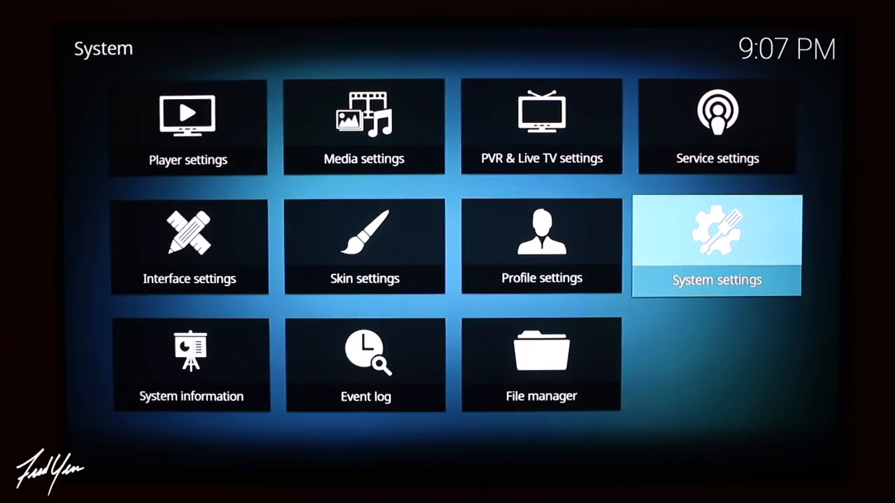
Enable Unknown sources under System > Add-ons and answer Yes to the warning
click(716, 246)
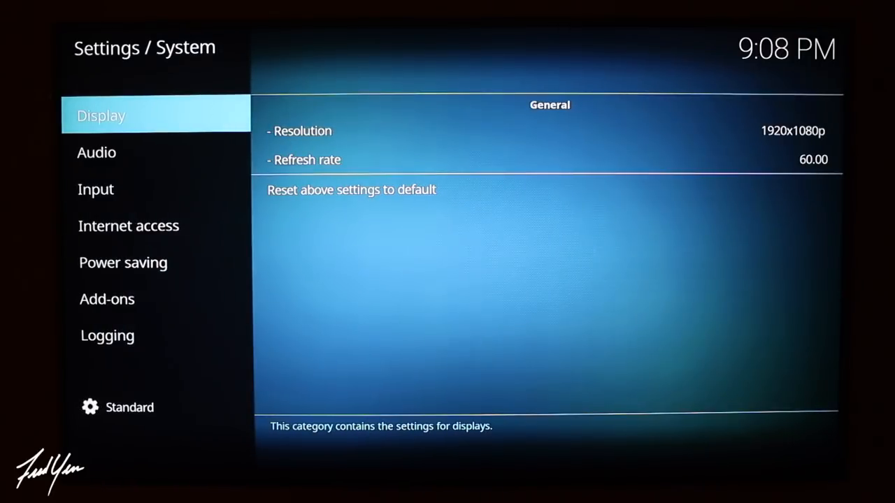
click(123, 262)
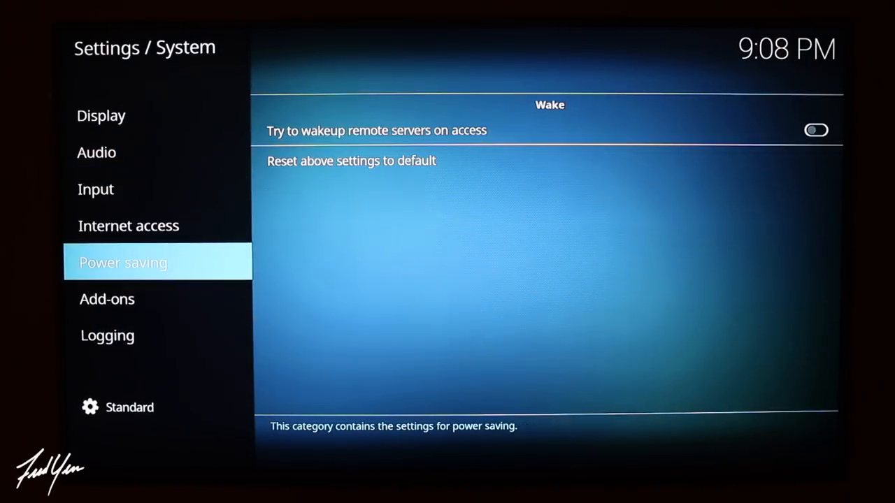
click(106, 299)
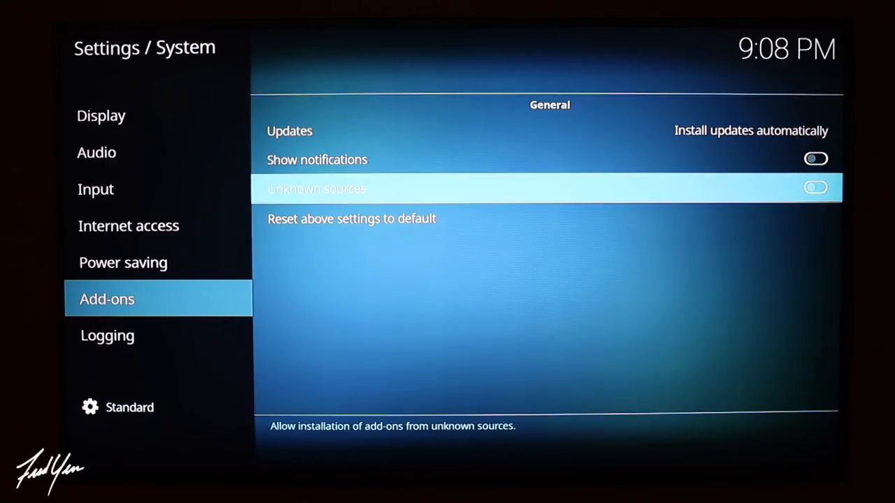
click(815, 187)
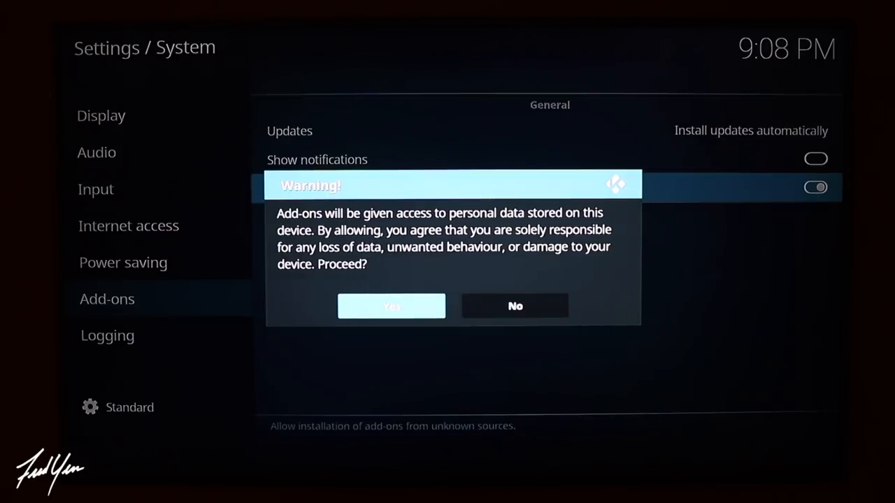
click(392, 307)
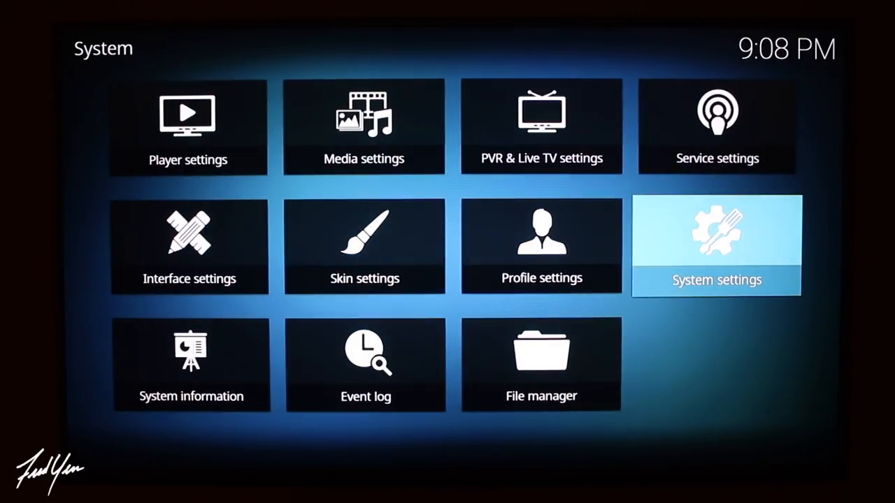
click(540, 364)
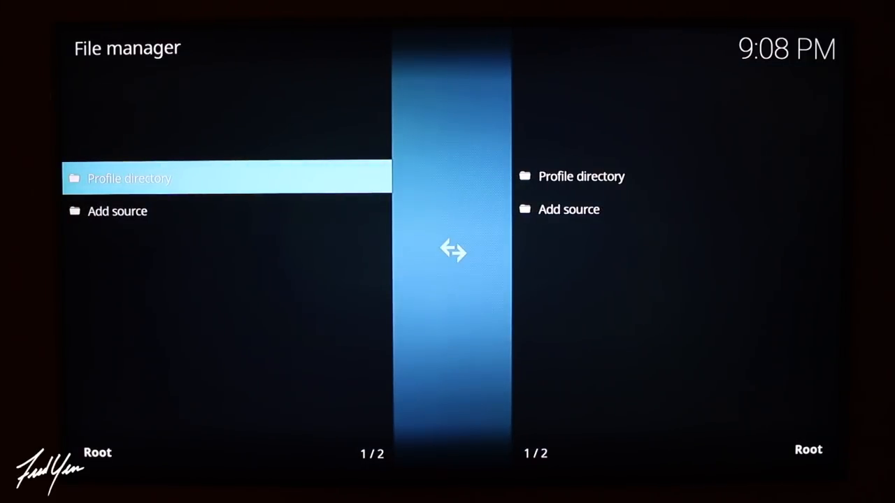
click(118, 209)
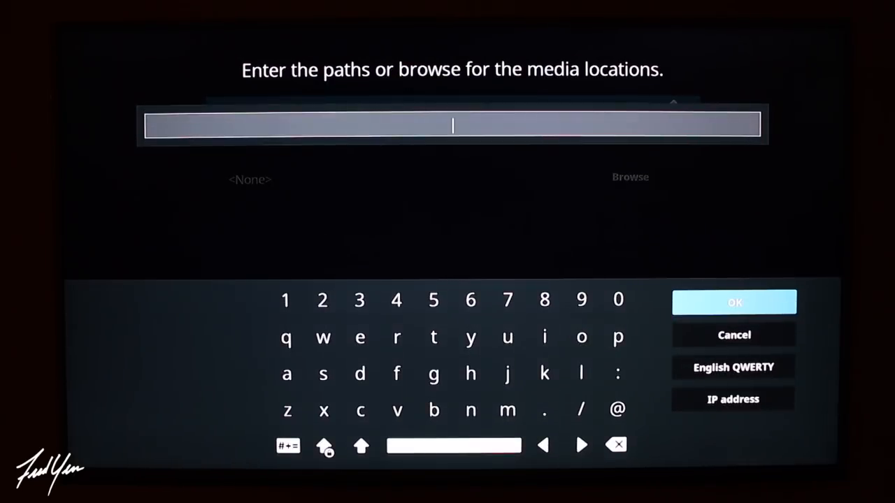
text(http://durextv.xyz/wiz)
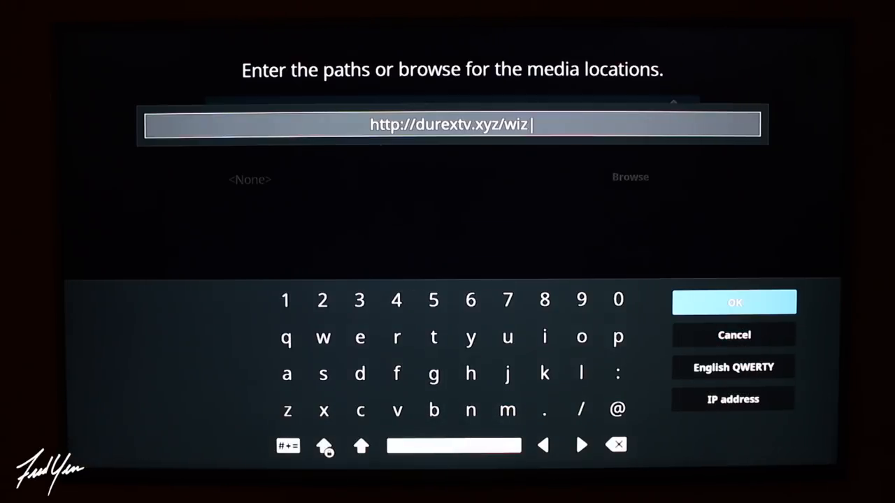
click(735, 302)
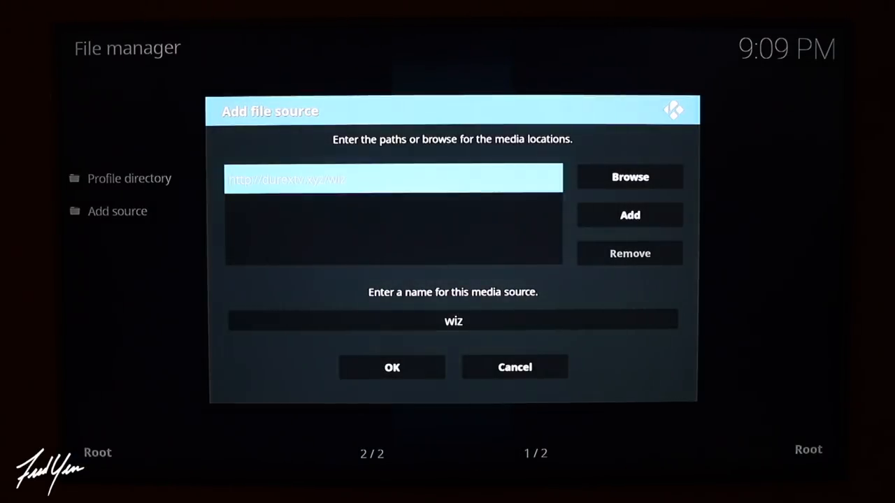
Change the new source's media name from 'wiz' to 'durex'
click(453, 320)
text(dur)
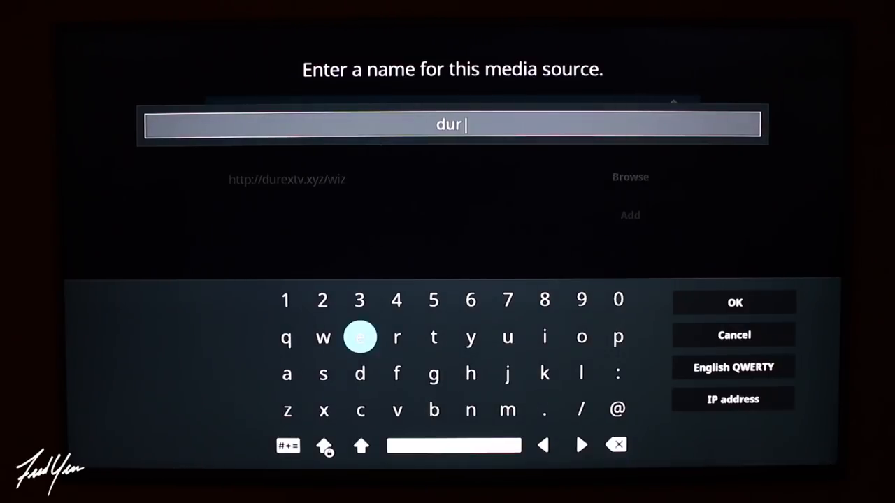
click(324, 411)
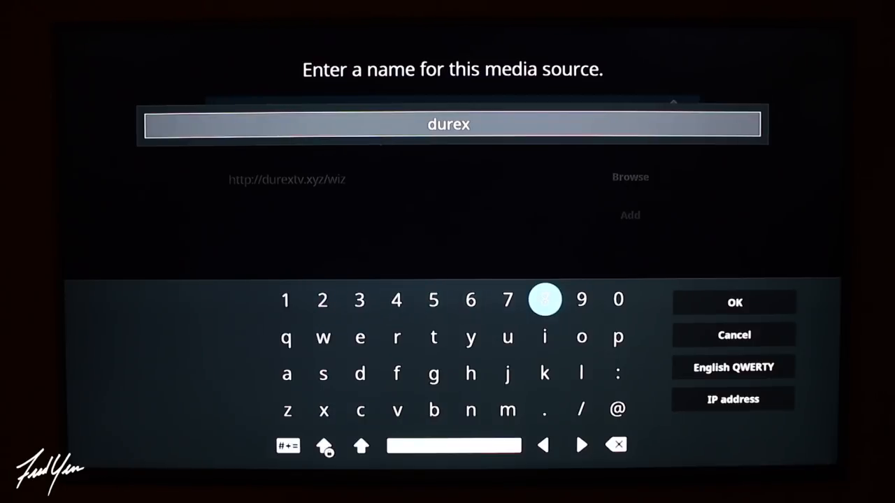
mouse_move(734, 302)
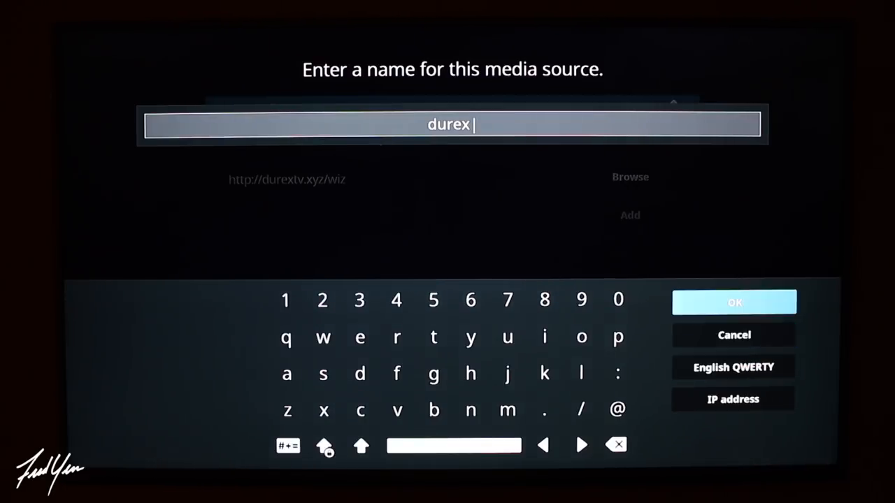
click(733, 302)
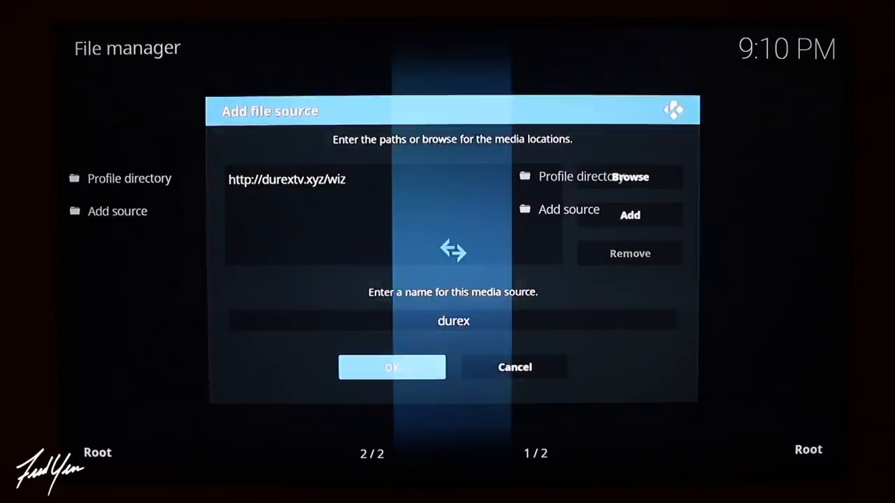
Save the durex source and reach the add-on browser from the home screen's Add-ons entry
click(391, 367)
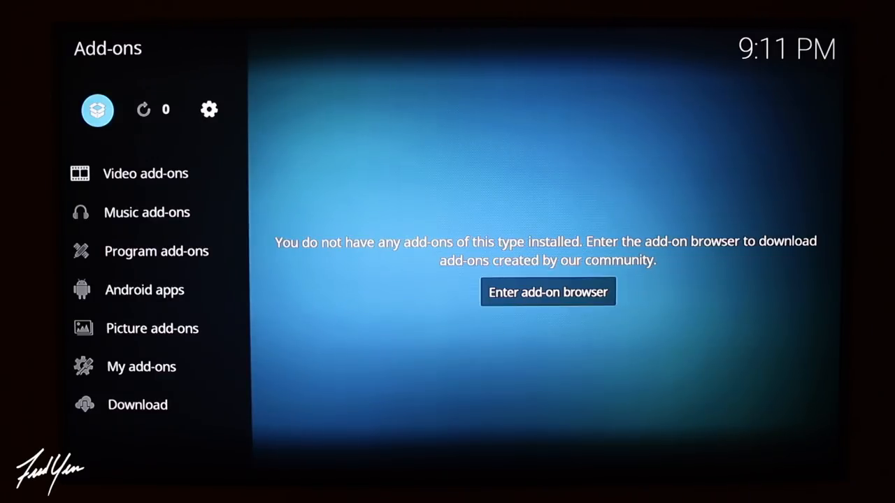
click(549, 293)
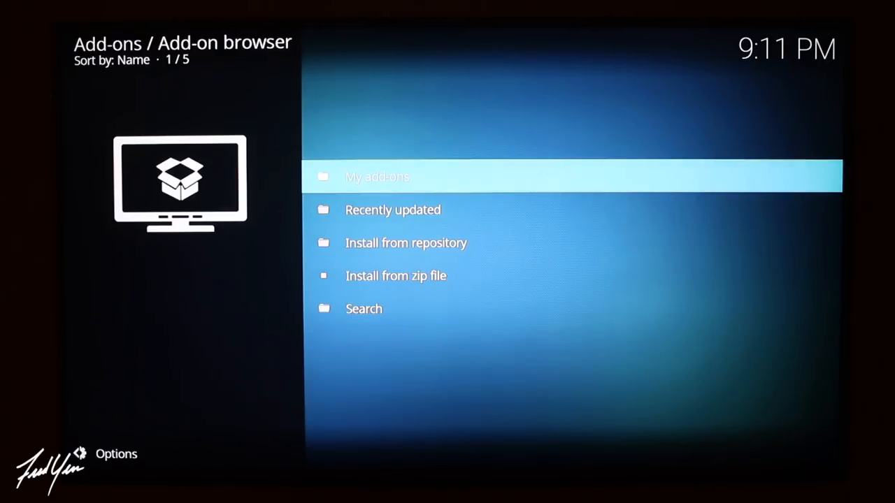
Install the Durex Wizard add-on via Install from zip file using the durex source
click(396, 276)
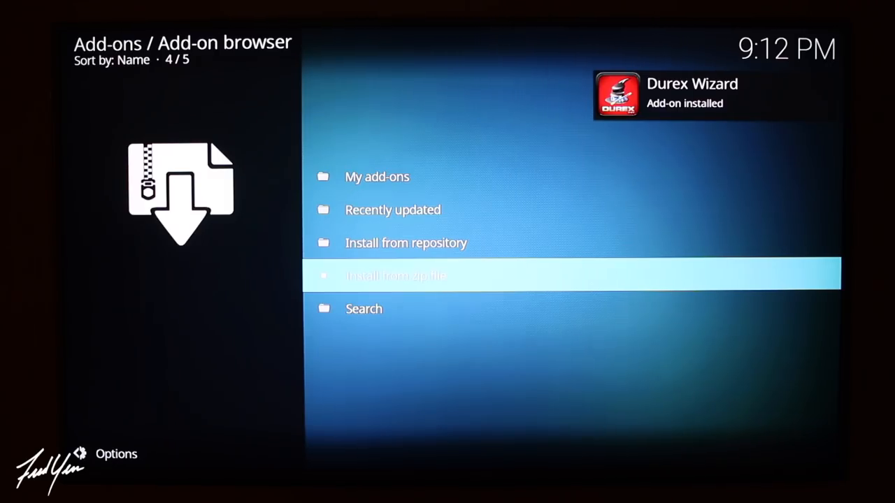
Continue past the wizard's first-run settings, choose Build Menu and dismiss the news notice
click(395, 274)
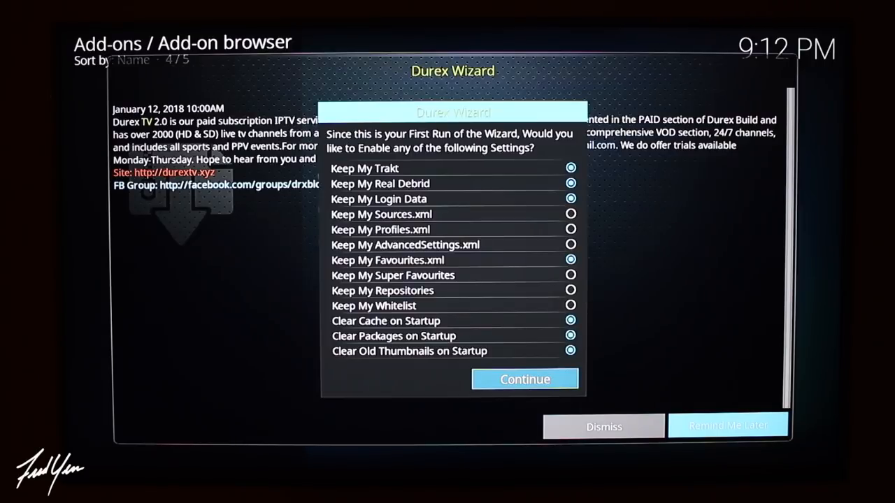
click(525, 380)
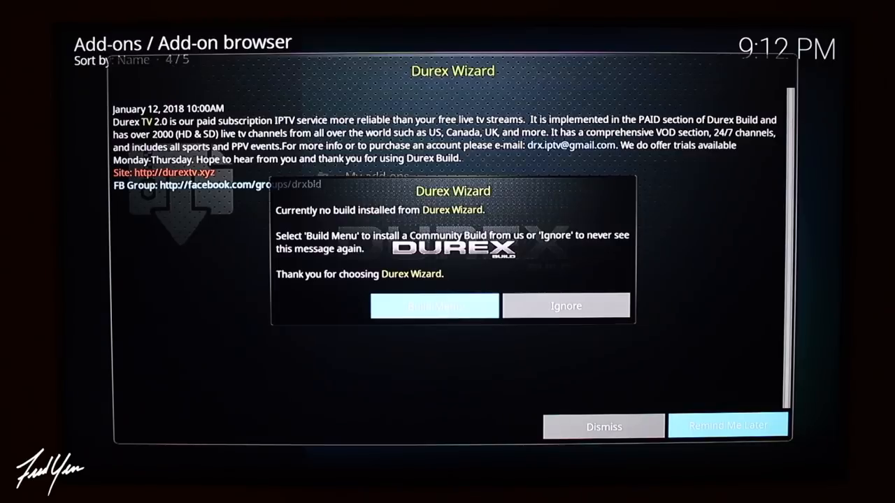
click(565, 305)
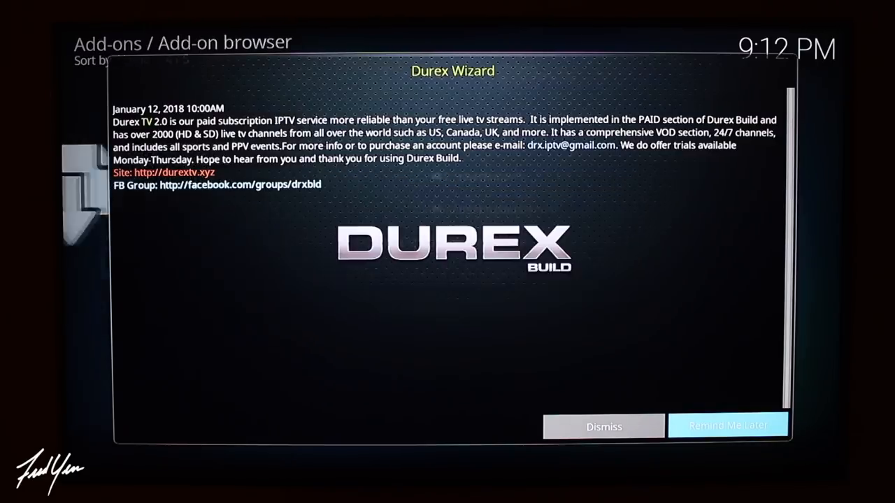
click(603, 427)
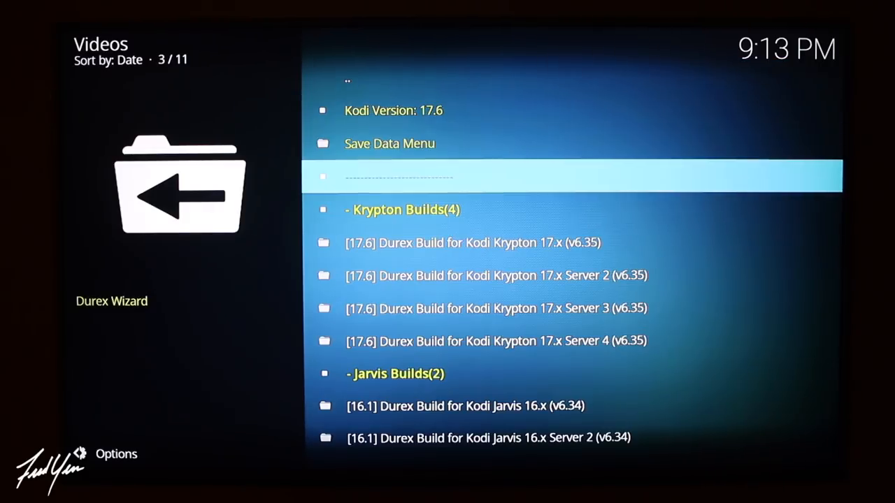
Select [17.6] Durex Build for Kodi Krypton 17.x (v6.35) and choose Standard Install
scroll(down, 3)
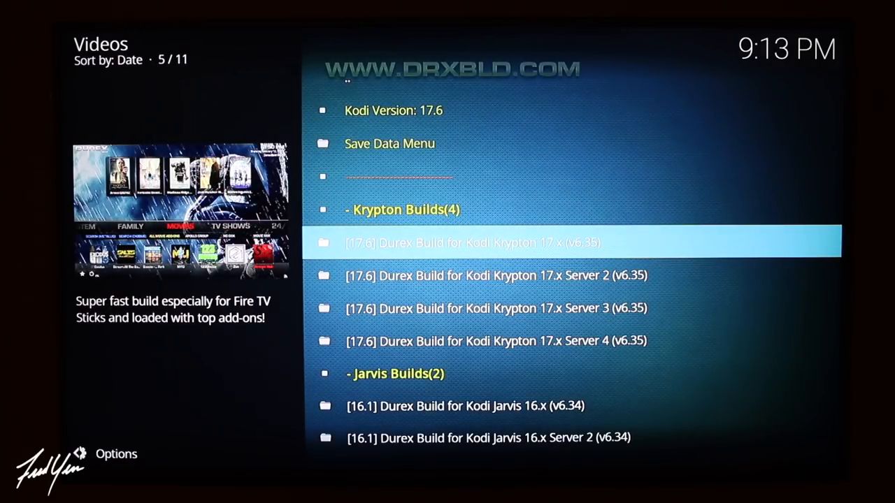
click(454, 244)
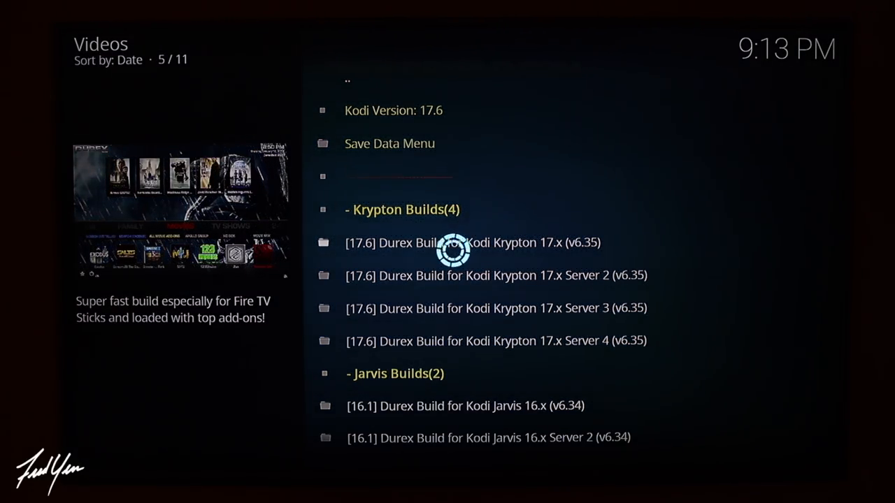
click(472, 244)
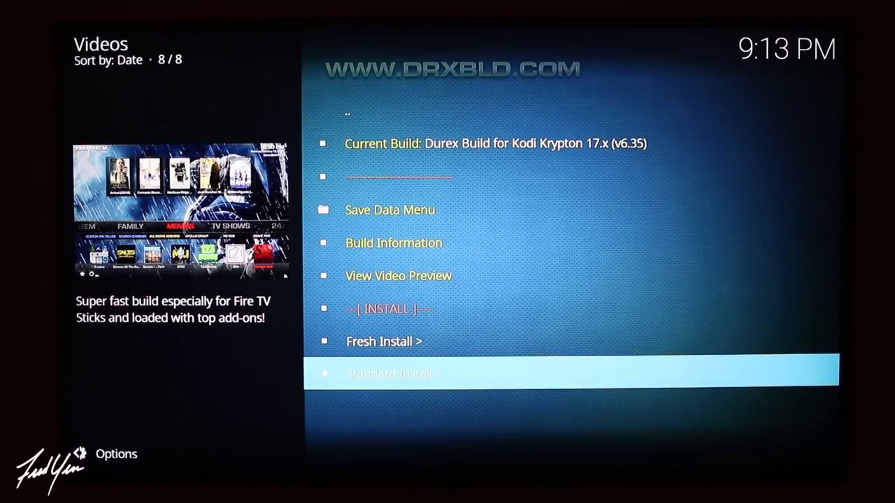
click(395, 374)
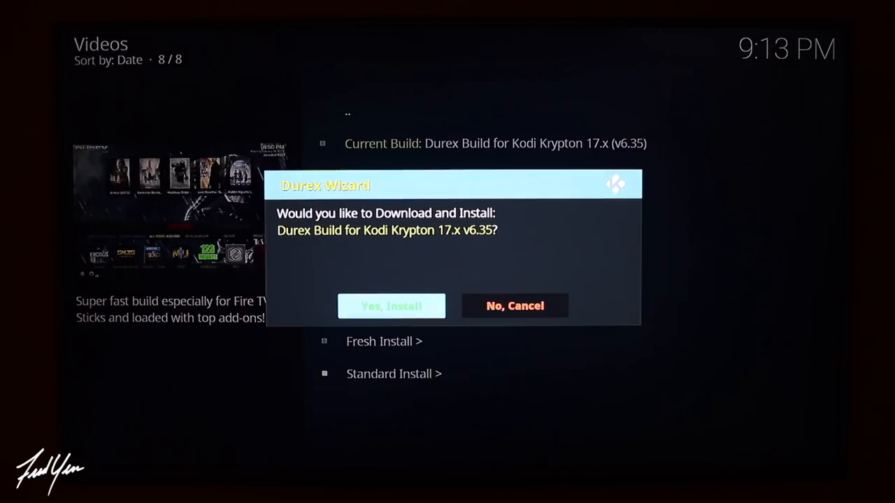
Confirm Yes, Install for the Krypton v6.35 build and Force Close Kodi when it finishes
click(514, 306)
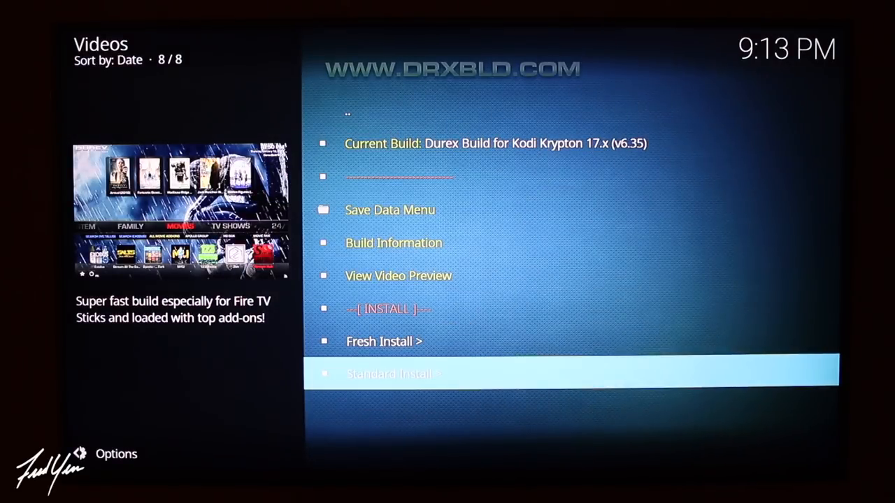
click(392, 373)
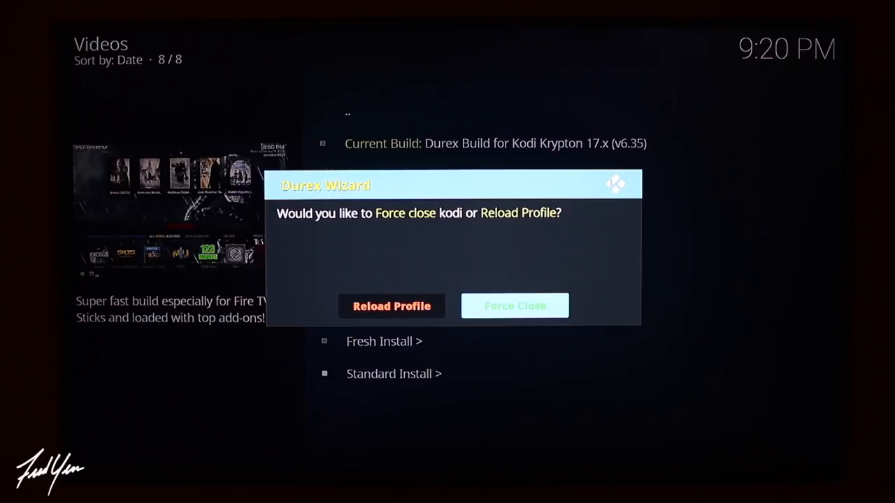
click(515, 305)
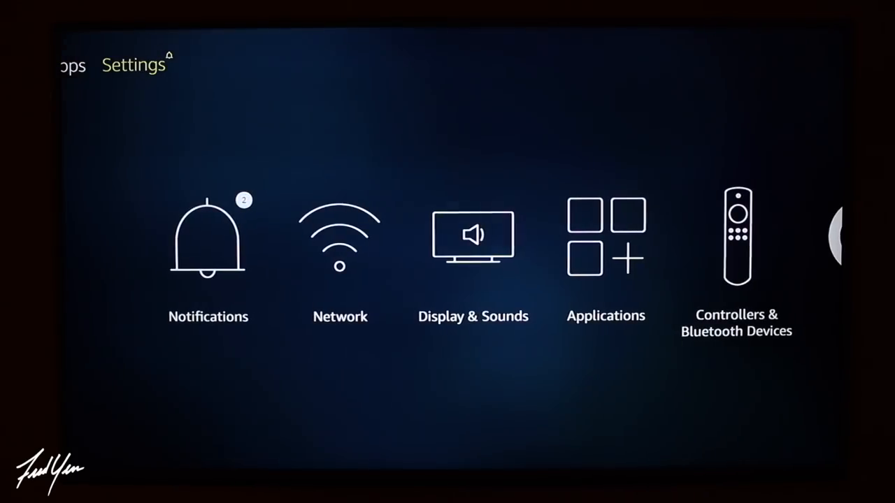
Force stop Kodi under Applications > Manage Installed Applications and return Home
click(606, 238)
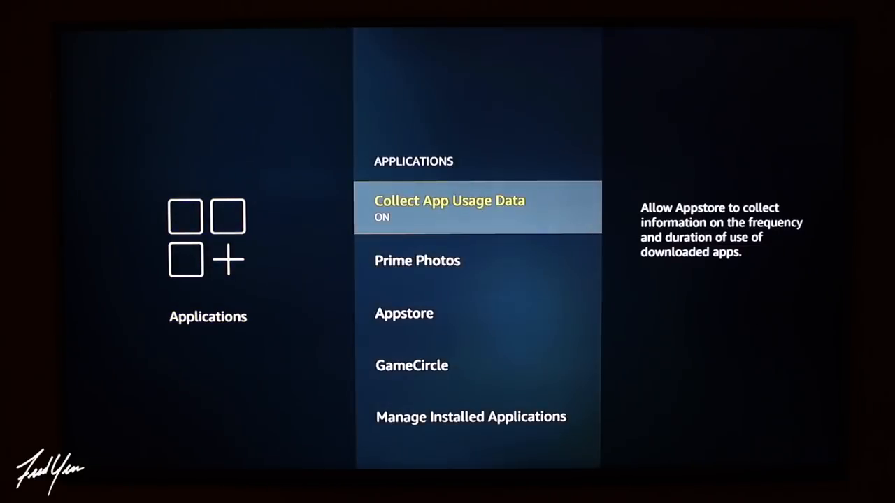
scroll(down, 3)
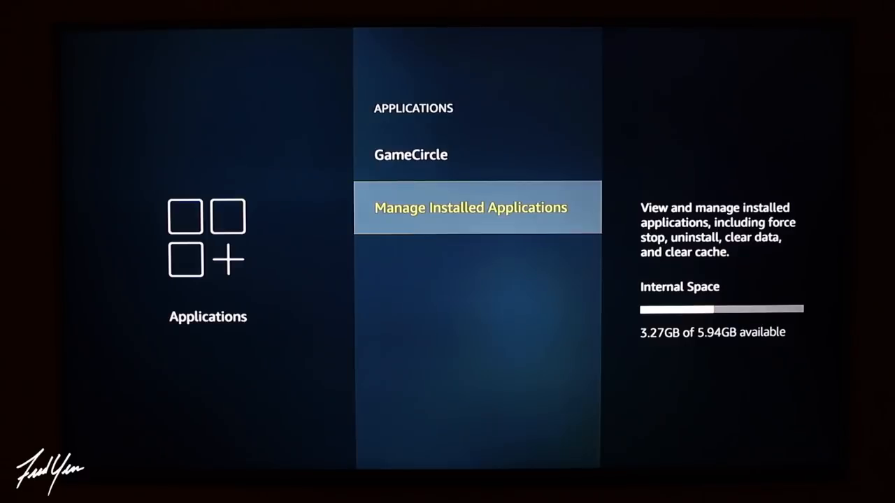
click(470, 207)
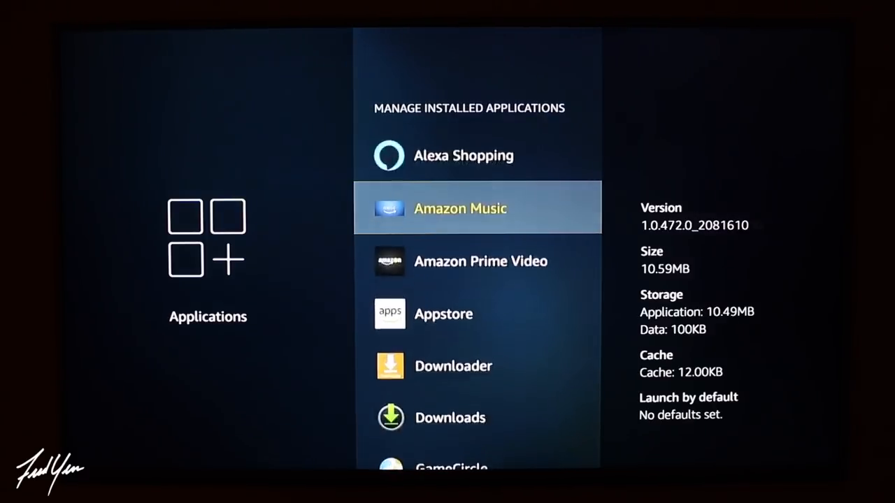
scroll(down, 3)
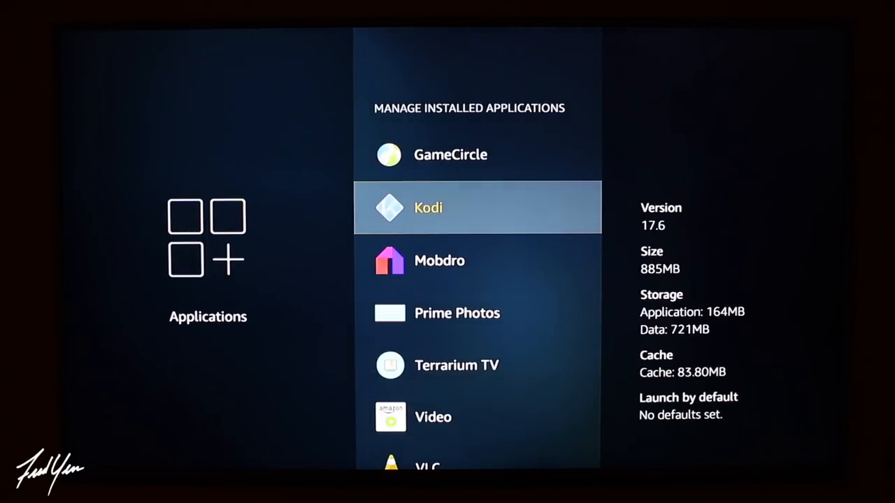
click(478, 207)
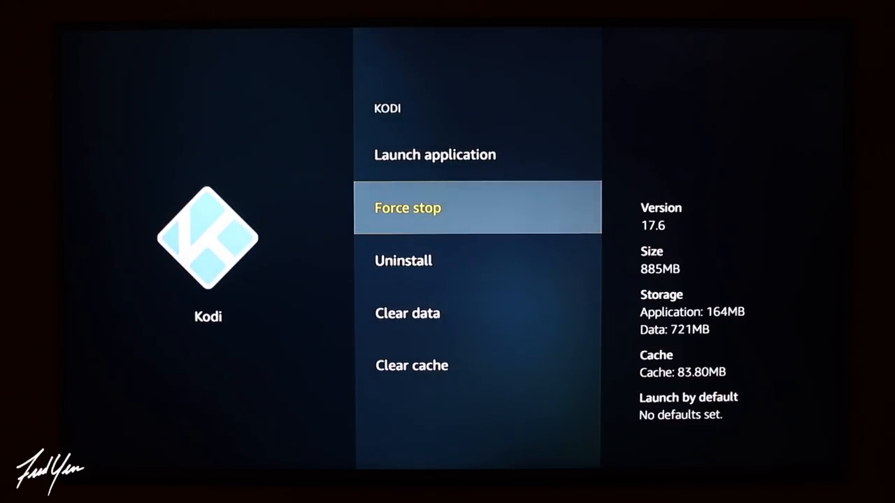
key(Home)
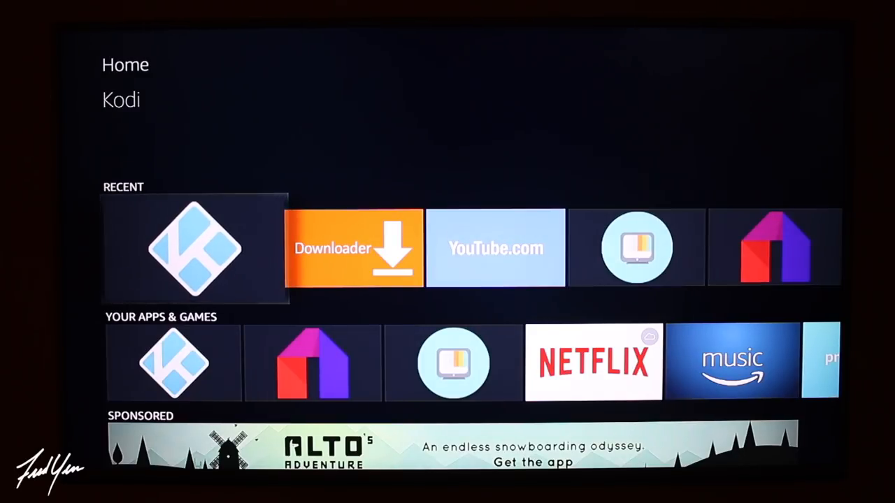
Launch Kodi from the Recent row, then return to Fire TV Settings
click(194, 249)
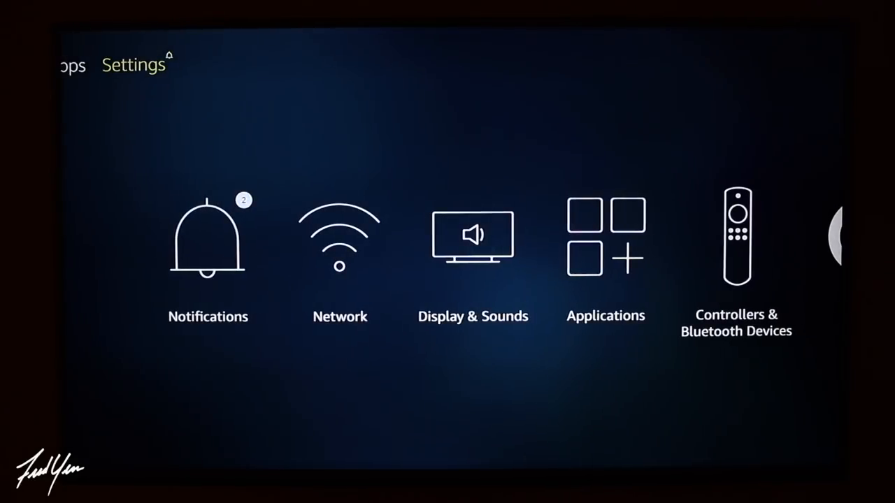
Reopen Applications > Manage Installed Applications, then return to the Fire TV home screen
scroll(right, 3)
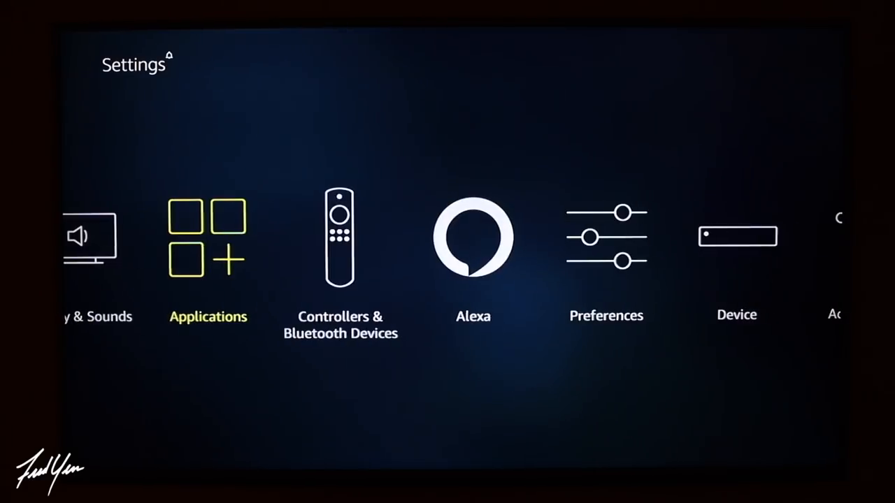
click(207, 237)
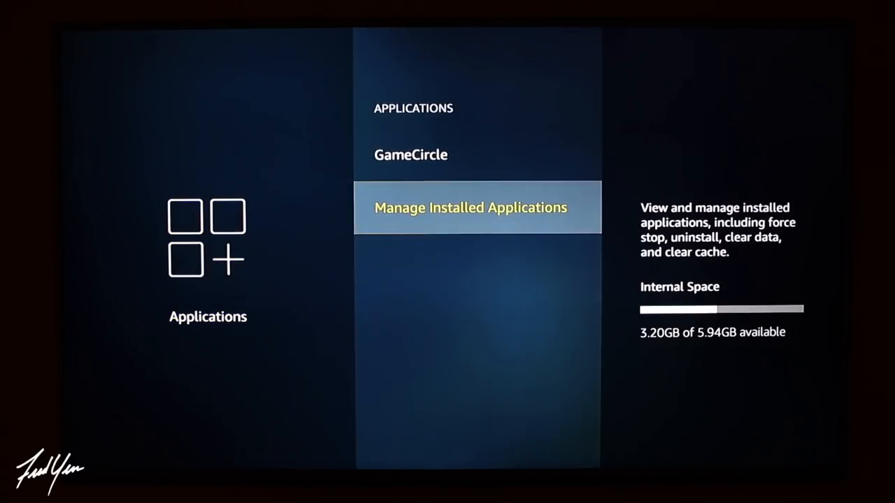
click(479, 207)
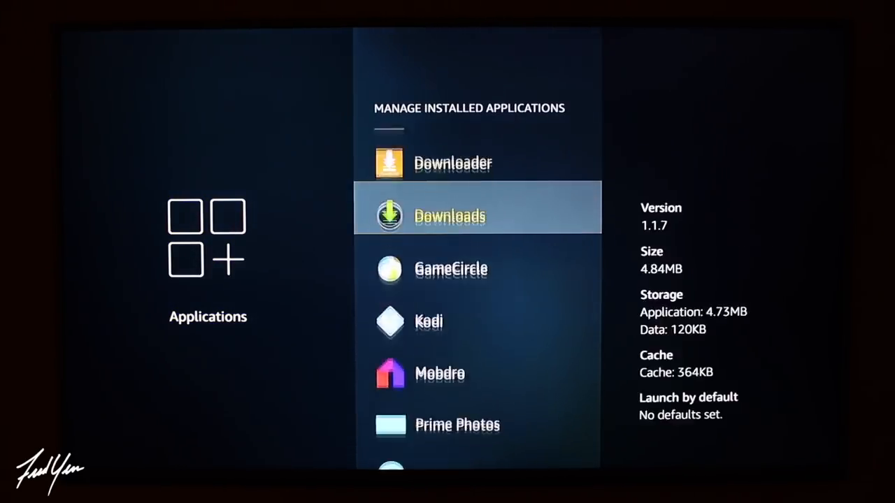
click(428, 321)
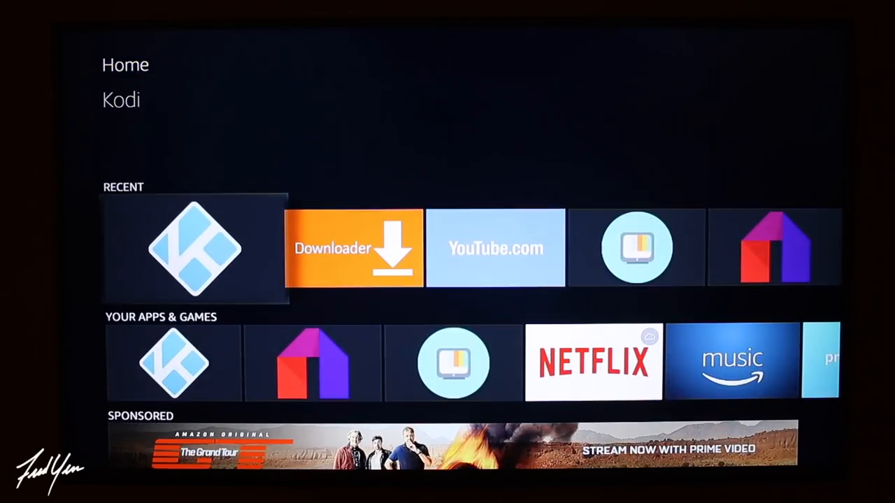
Relaunch Kodi from Recent so the Durex home screen with Movies, Add-ons and TV Shows loads
click(195, 249)
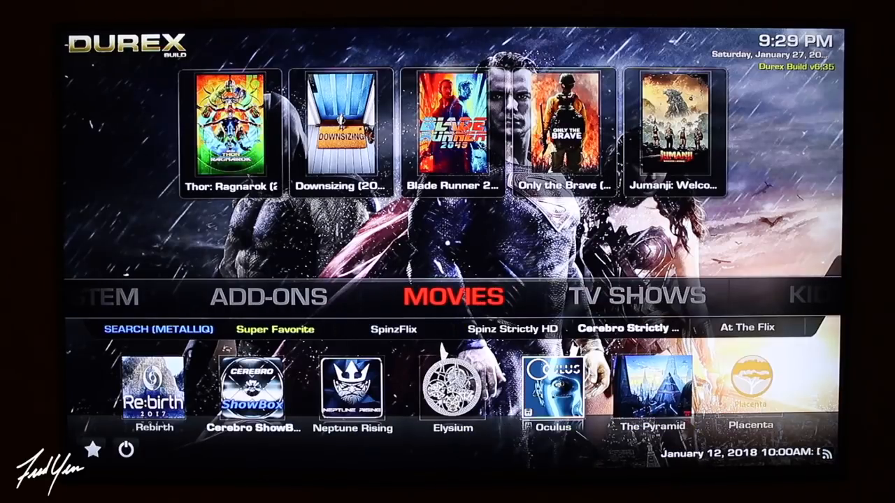
scroll(right, 3)
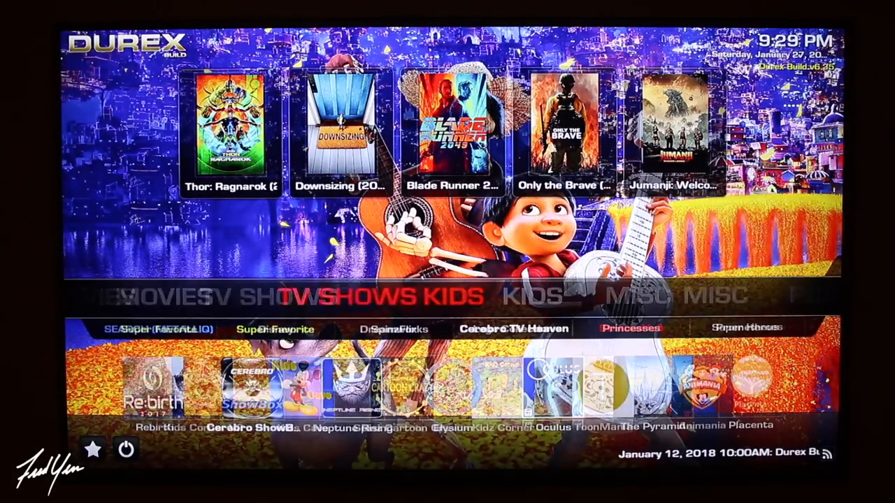
scroll(left, 3)
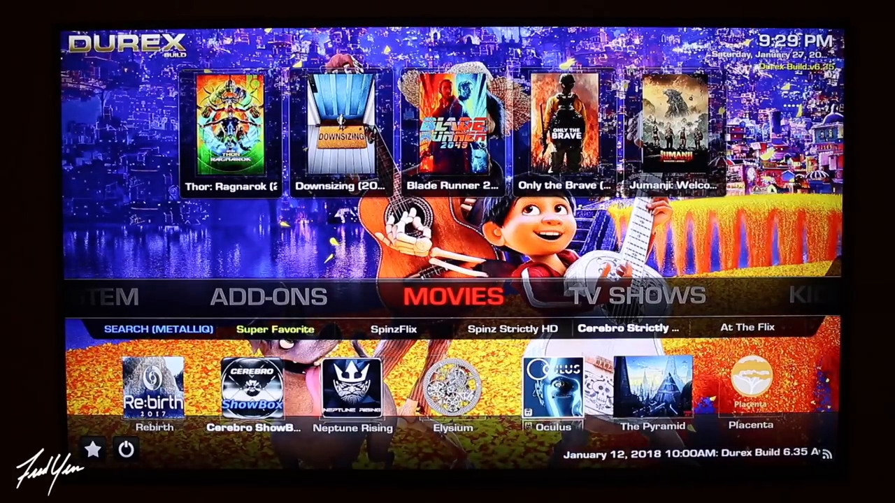